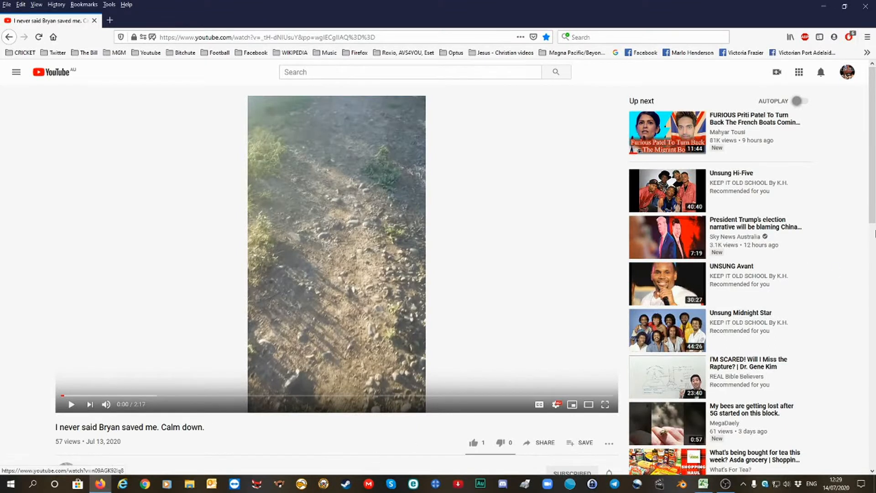
Scroll the watch page down until all four comments, including the Kings Table one, show.
scroll(down, 3)
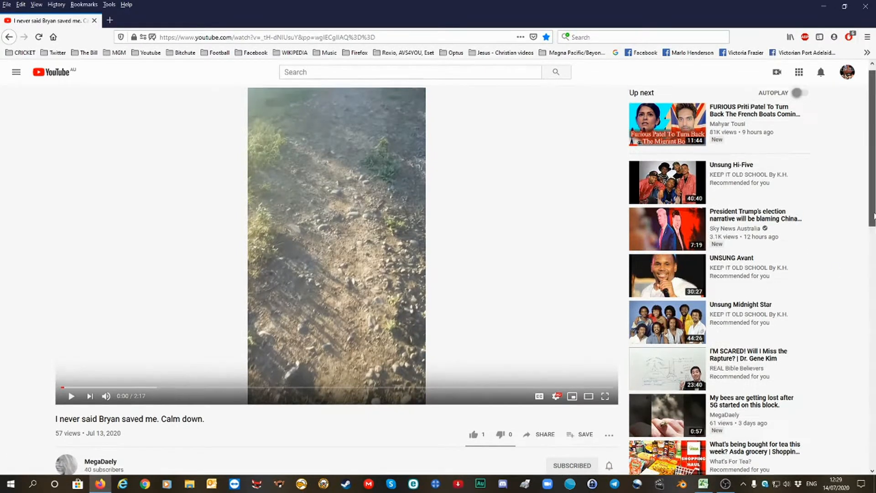
scroll(down, 3)
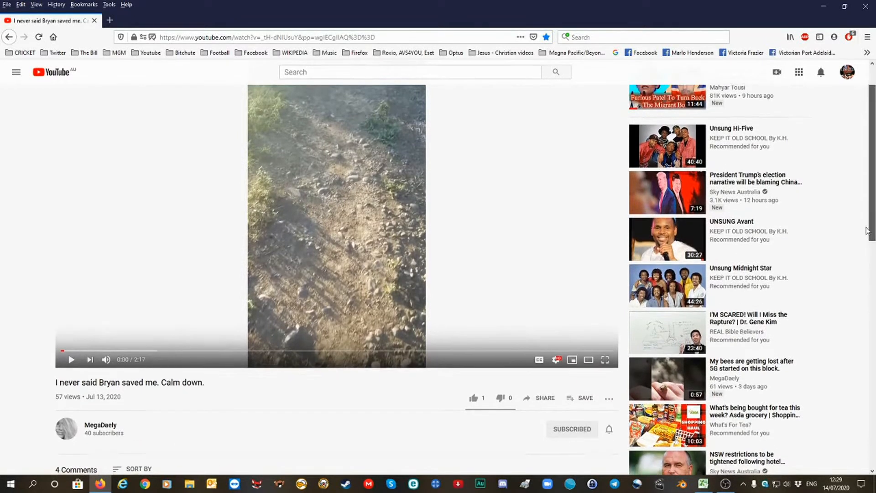
scroll(down, 3)
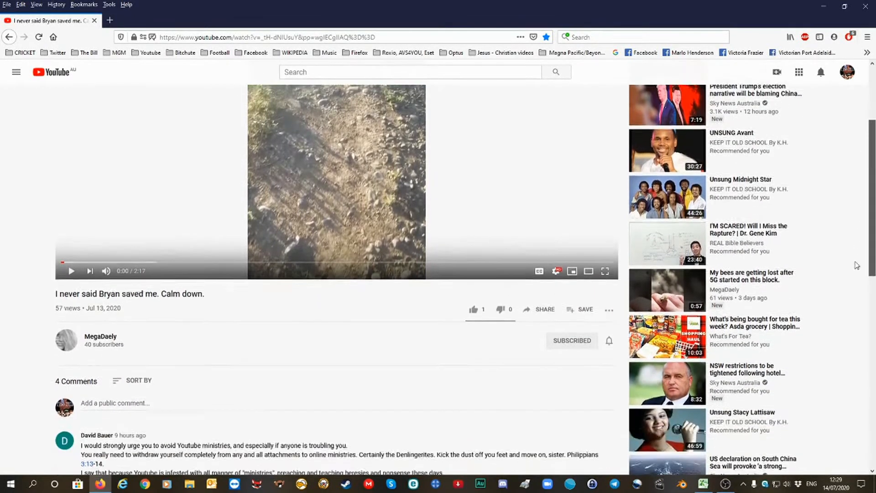
scroll(down, 3)
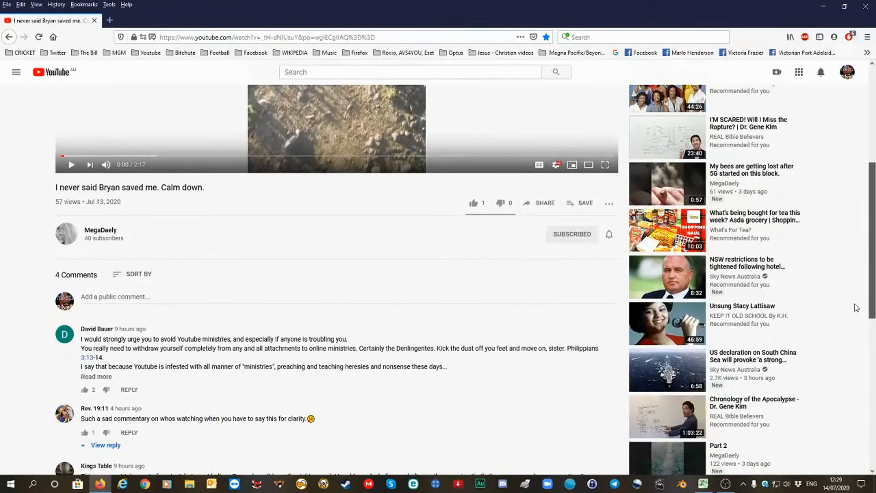
scroll(down, 3)
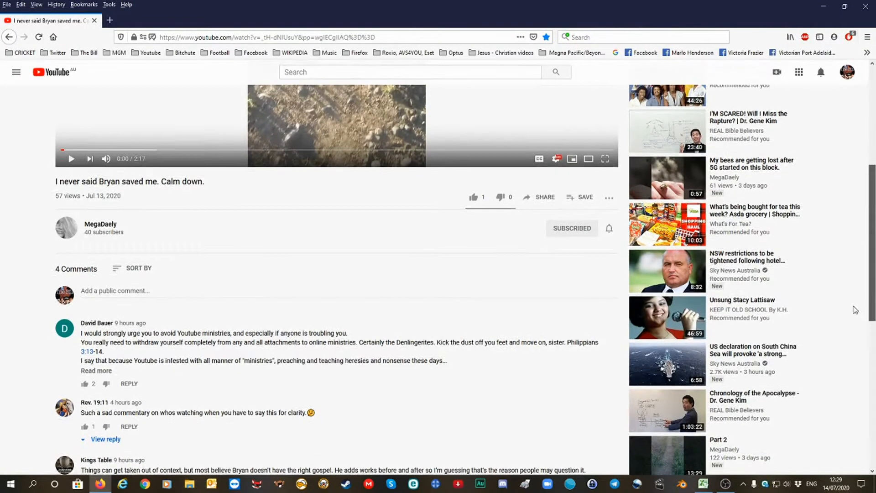
scroll(down, 3)
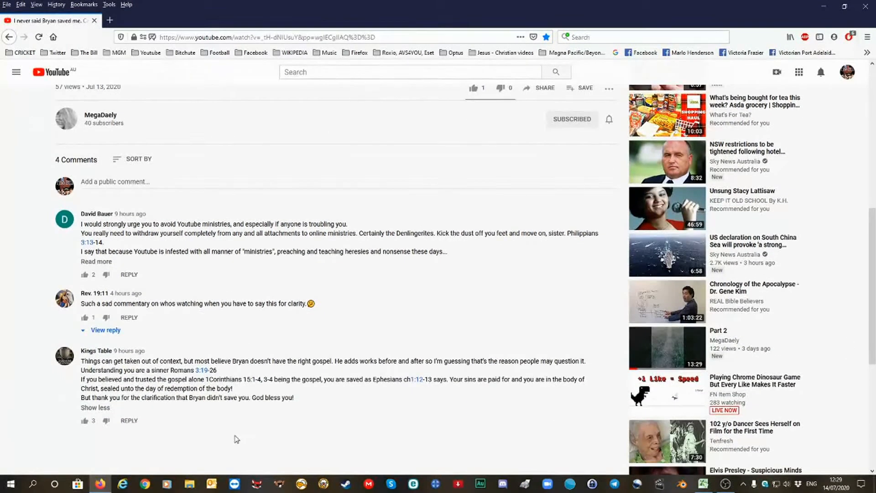
mouse_move(85, 358)
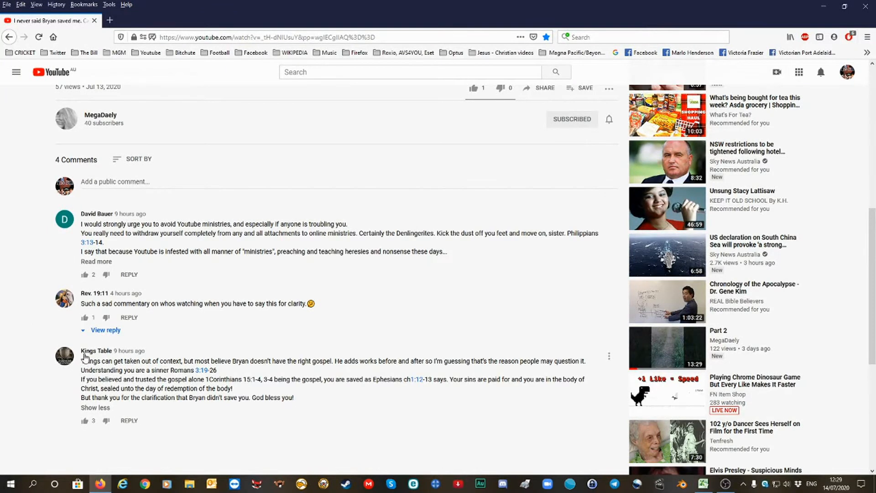
mouse_move(86, 361)
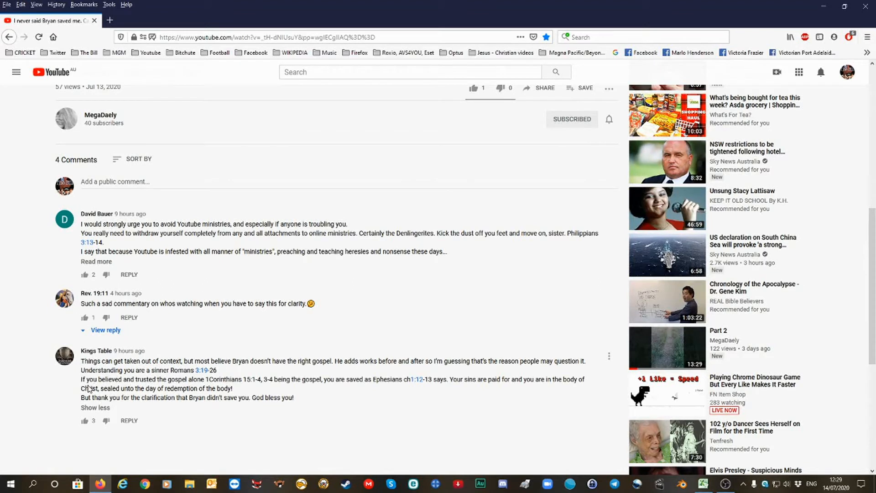
mouse_move(188, 369)
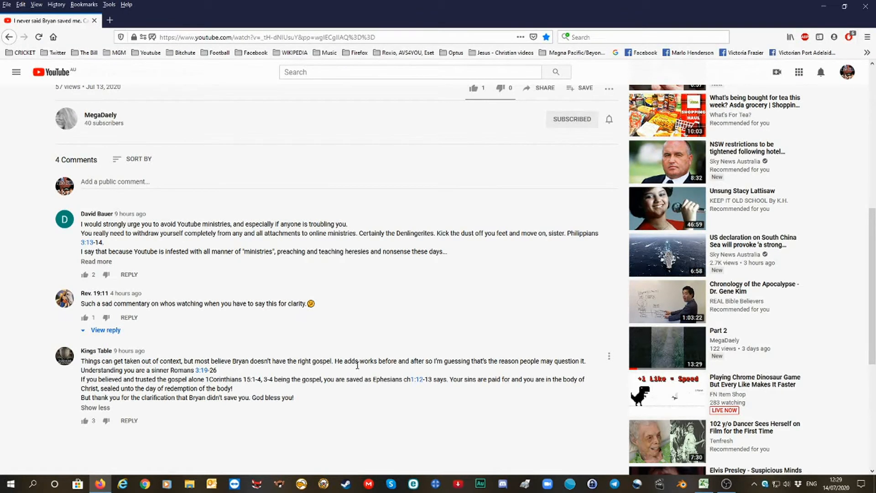
mouse_move(398, 364)
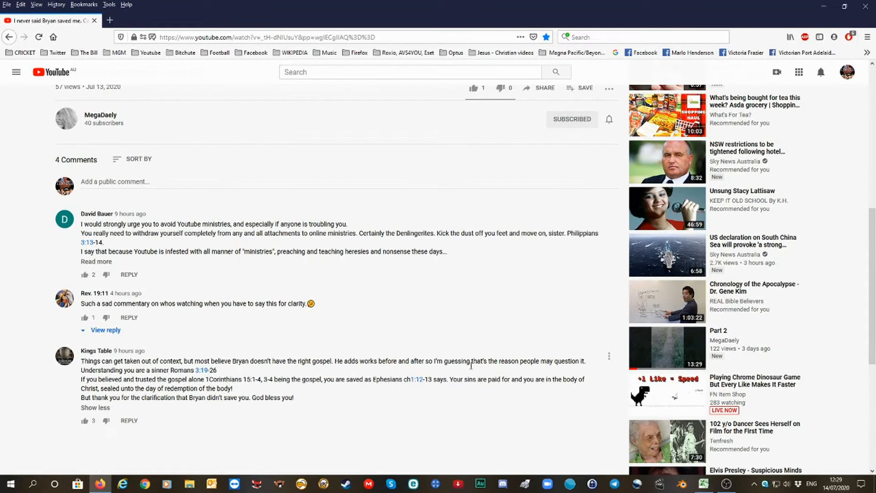
mouse_move(555, 371)
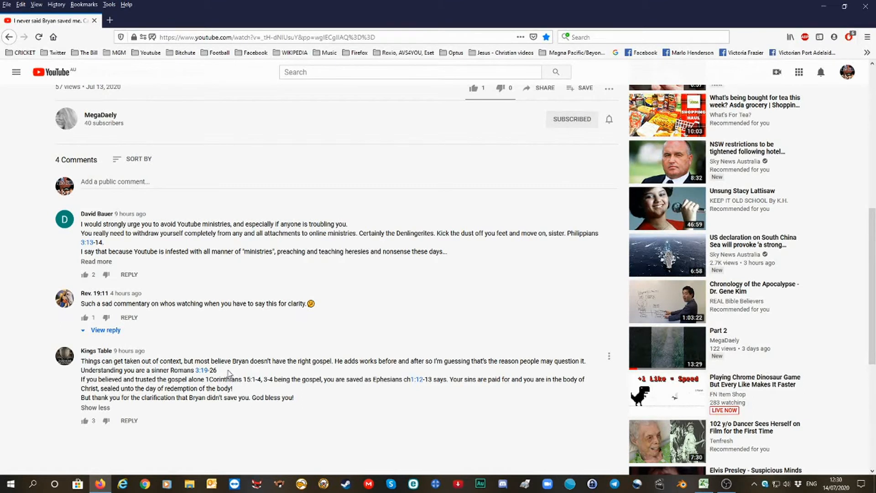
mouse_move(118, 88)
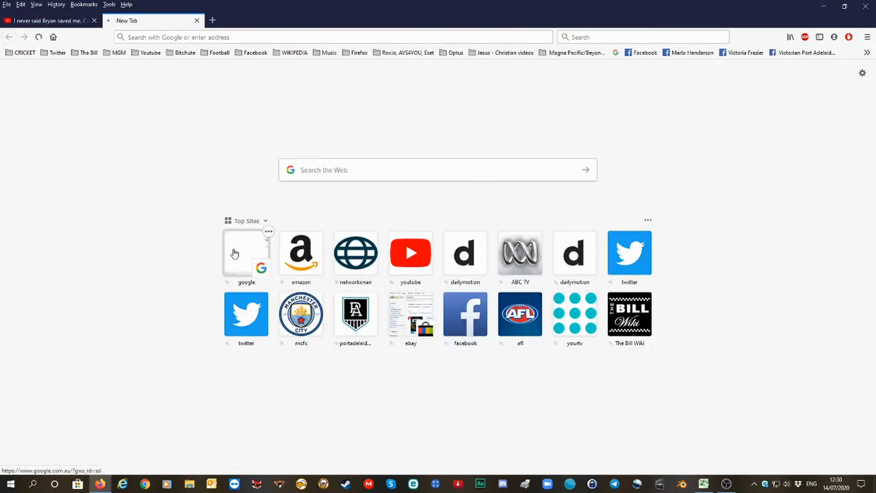
Search Google for 'romans 3:23 to 28 kjv', open the BibleGateway result, then return to YouTube.
click(245, 253)
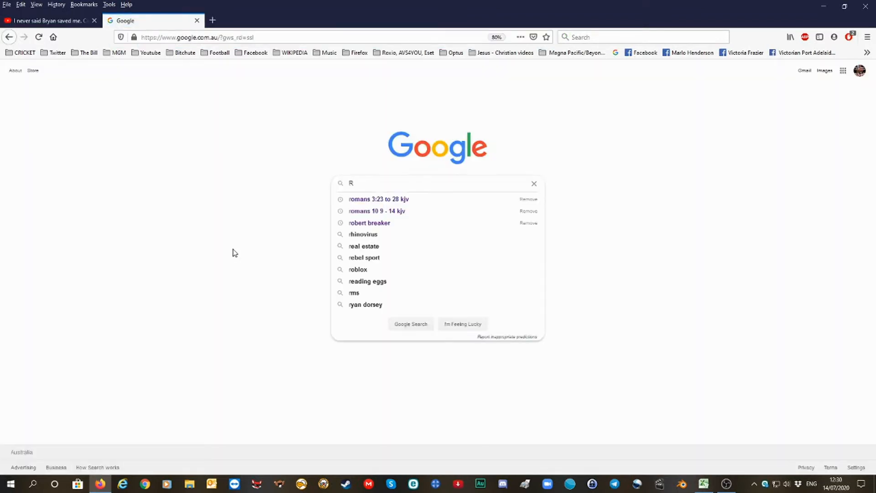
text(om)
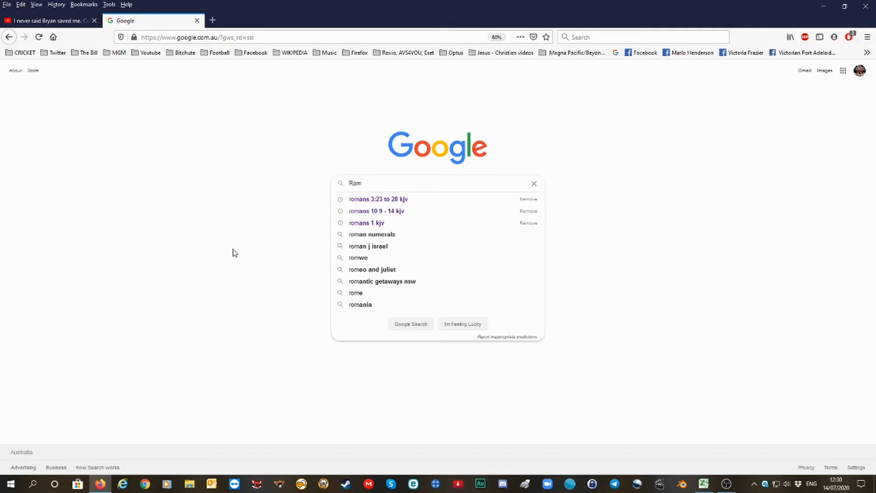
click(378, 199)
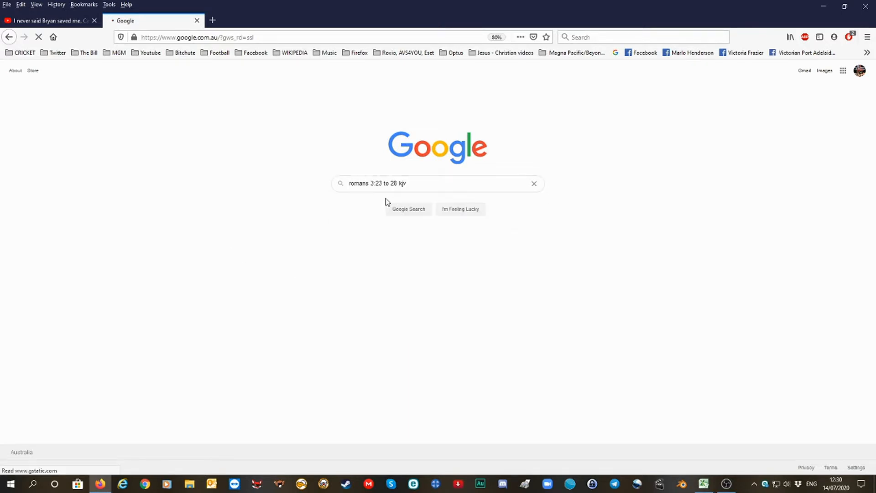
click(408, 208)
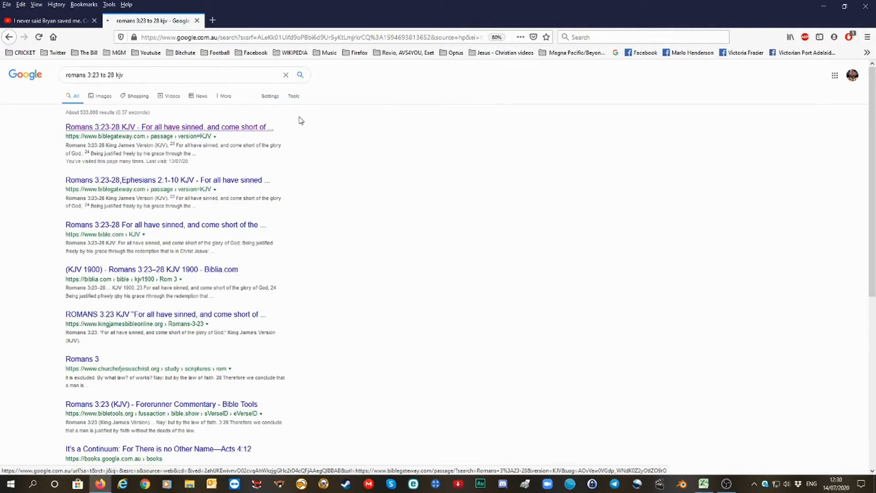
click(169, 127)
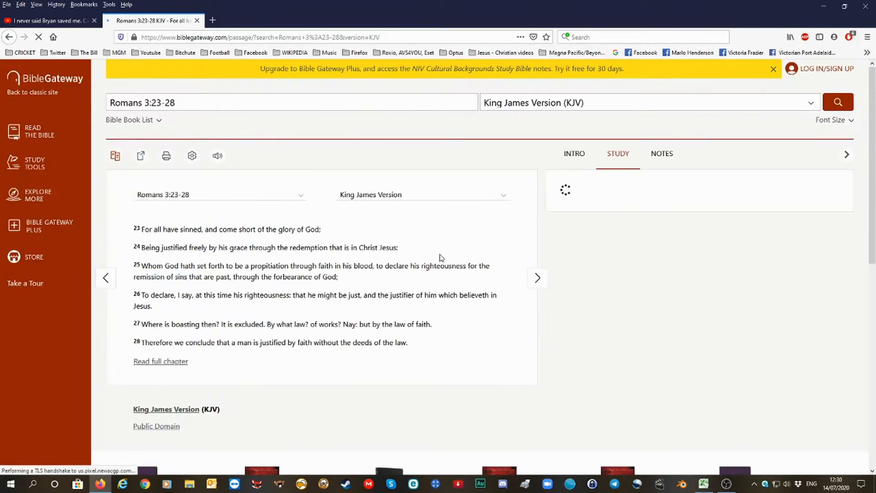
click(48, 21)
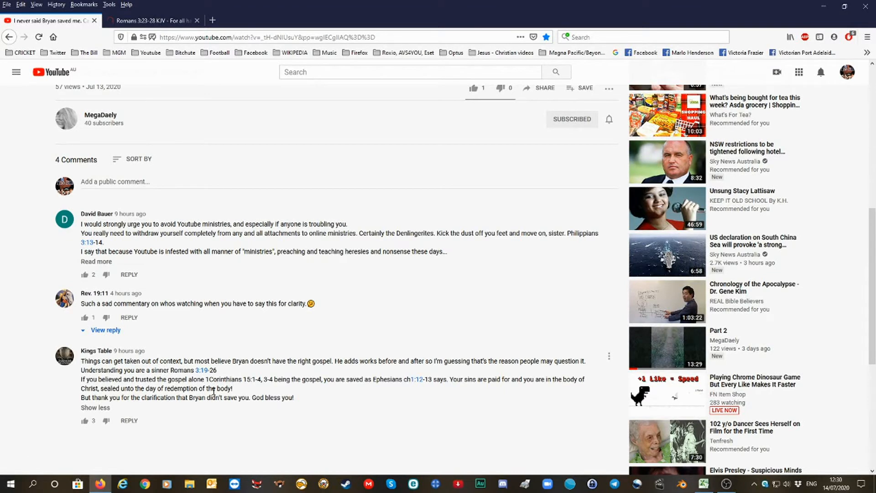
mouse_move(139, 409)
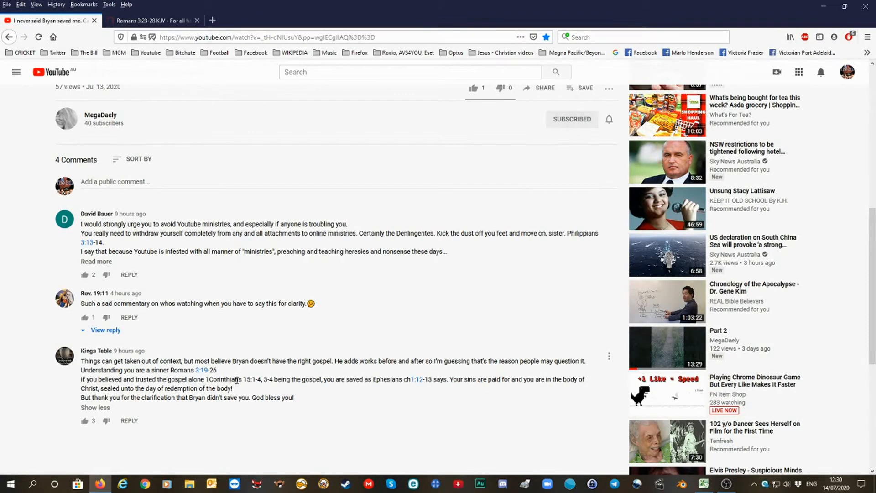
mouse_move(273, 389)
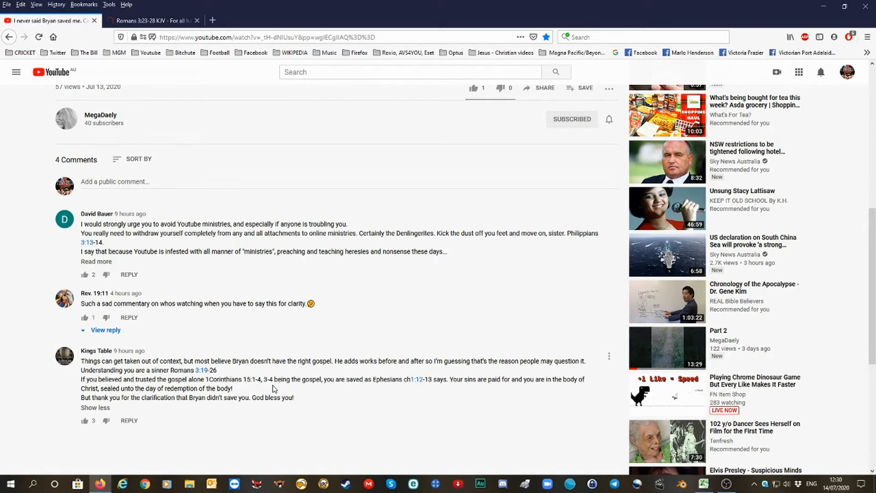
mouse_move(314, 383)
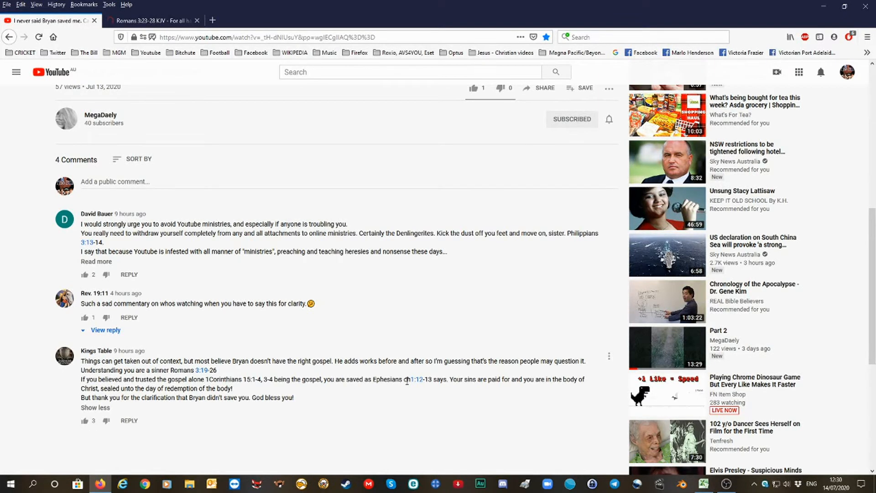
mouse_move(412, 388)
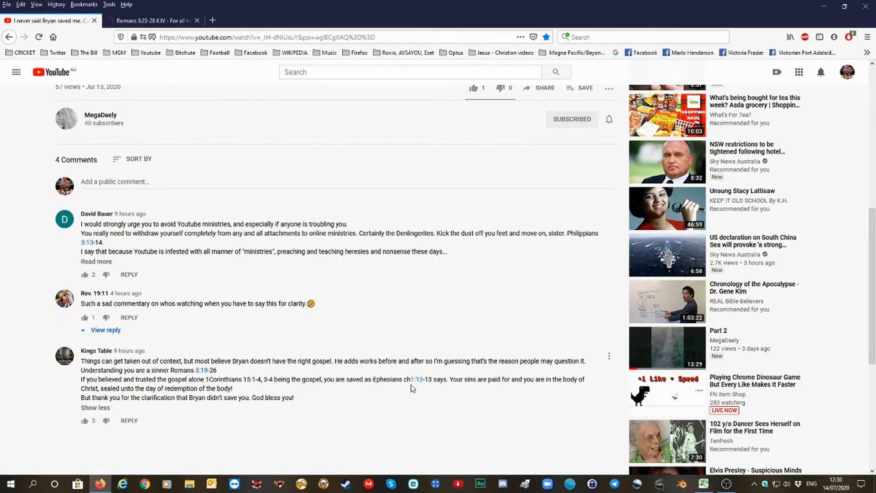
mouse_move(420, 387)
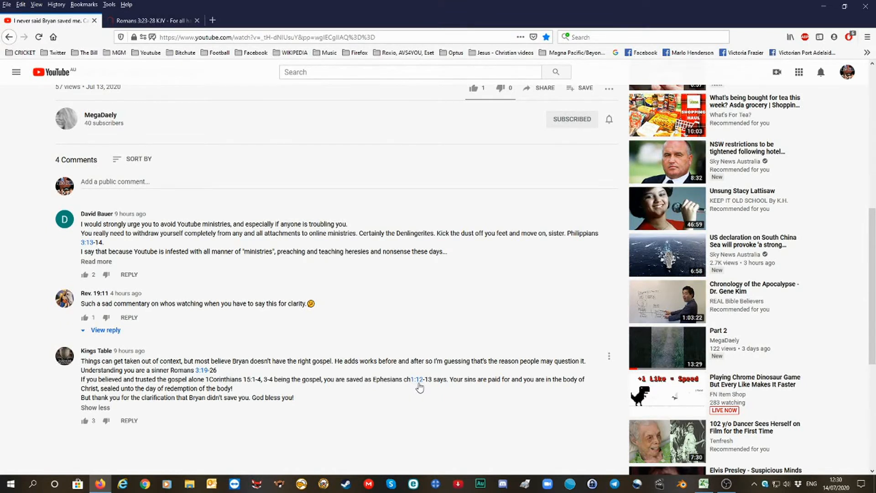
mouse_move(432, 390)
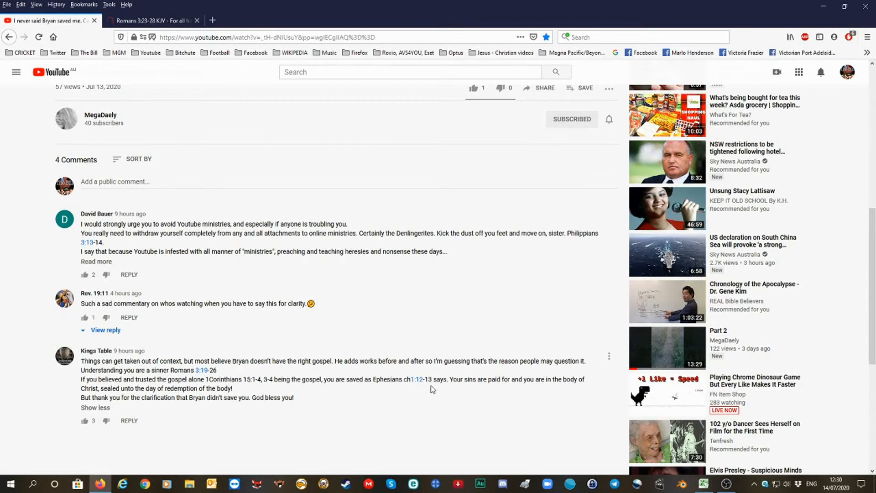
mouse_move(469, 382)
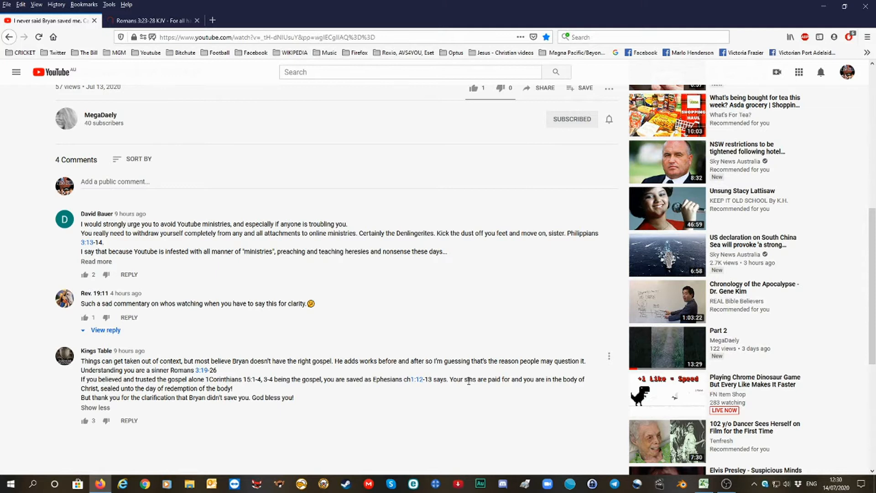
mouse_move(538, 384)
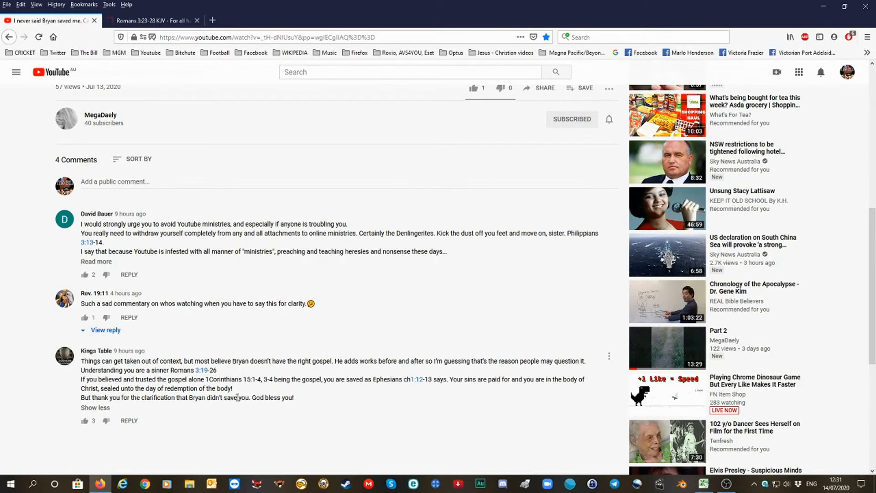
Scroll up from the comments so the video player fills the view again.
scroll(up, 3)
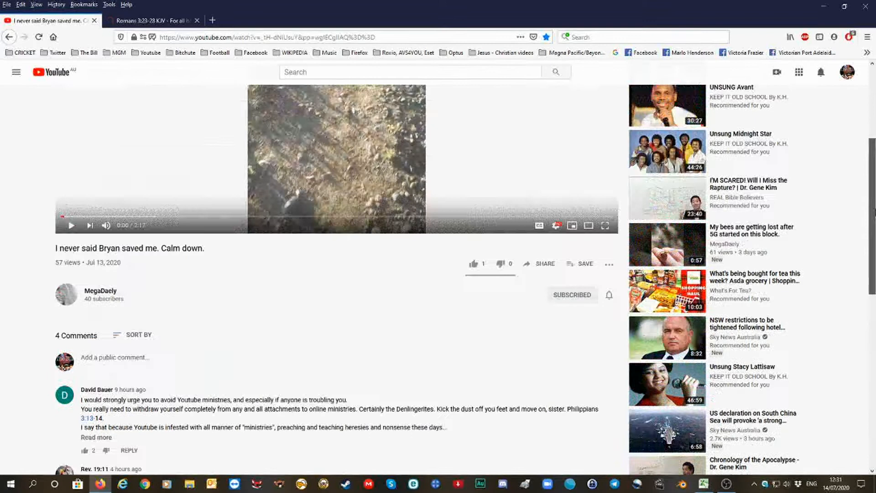
scroll(up, 3)
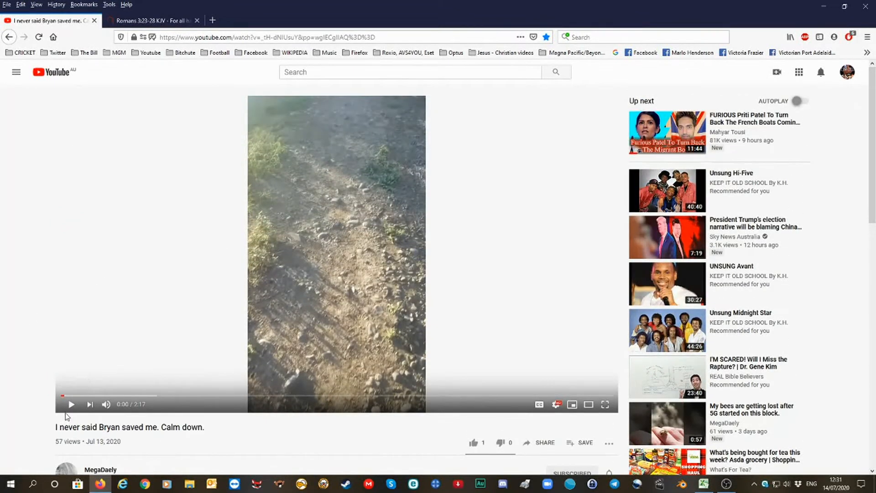
mouse_move(71, 405)
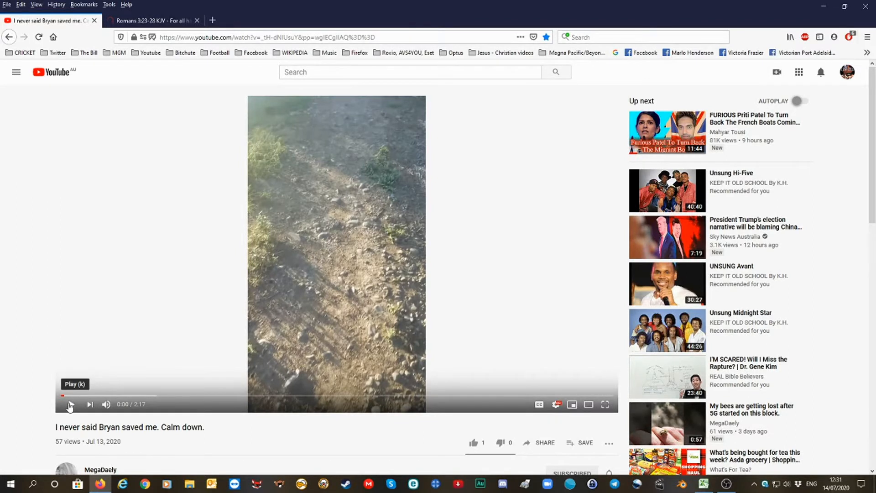
Start the video and let it play through toward its 2:17 end.
click(69, 404)
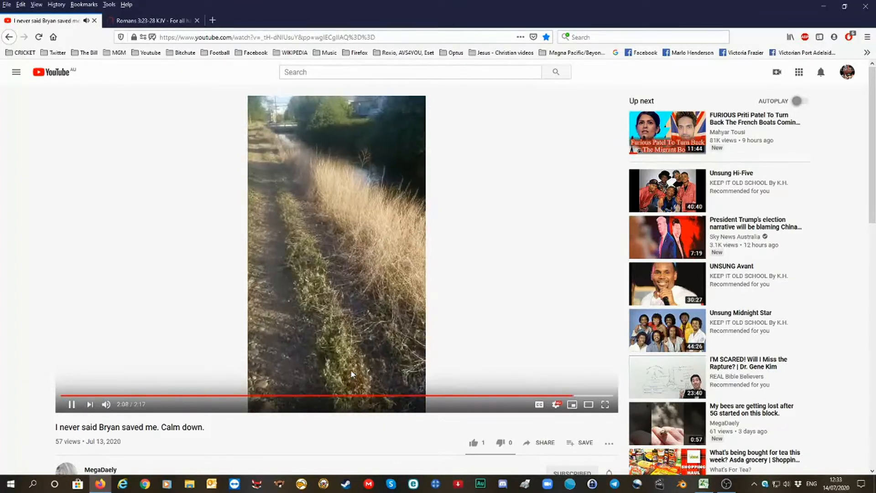
mouse_move(358, 377)
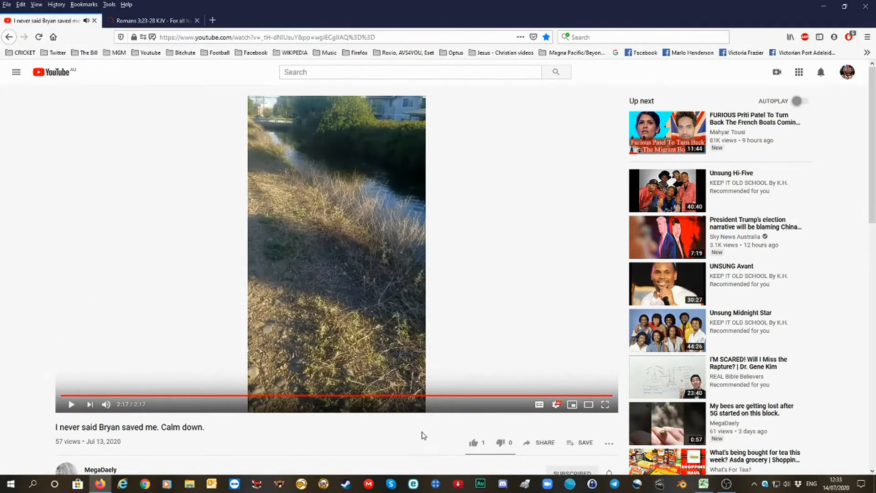
mouse_move(407, 418)
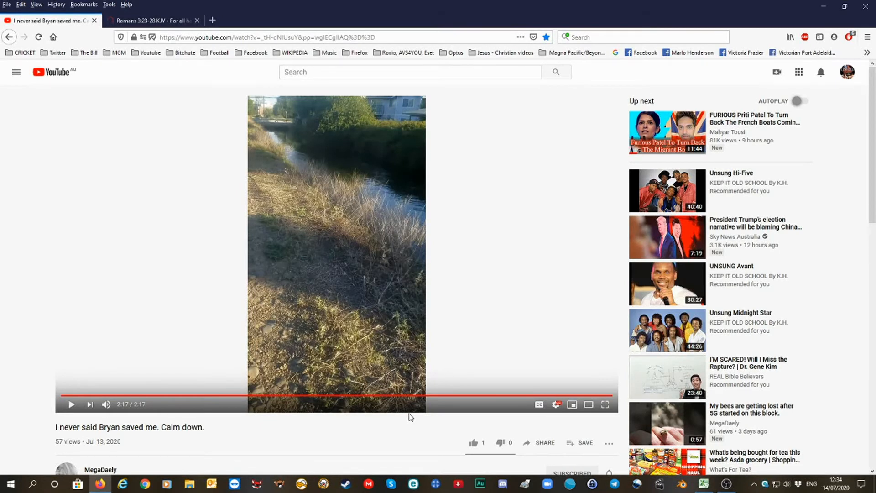
mouse_move(227, 59)
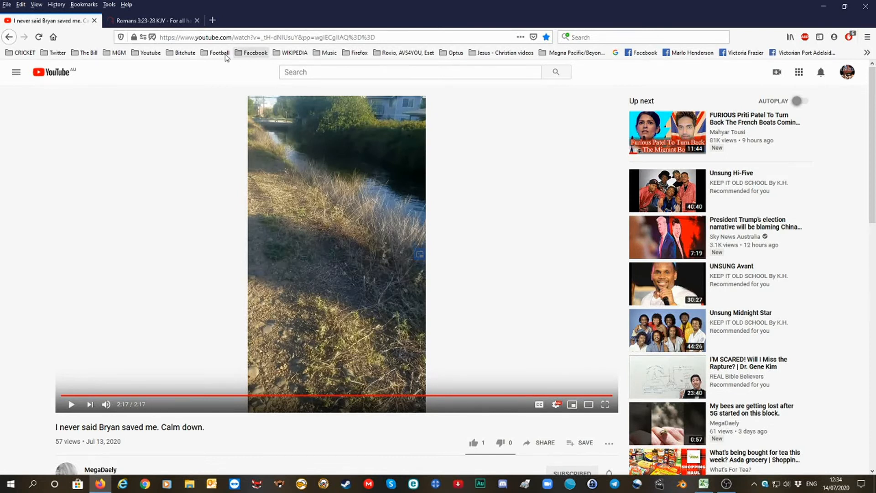
Switch to the Romans 3:23-28 KJV BibleGateway tab.
click(151, 20)
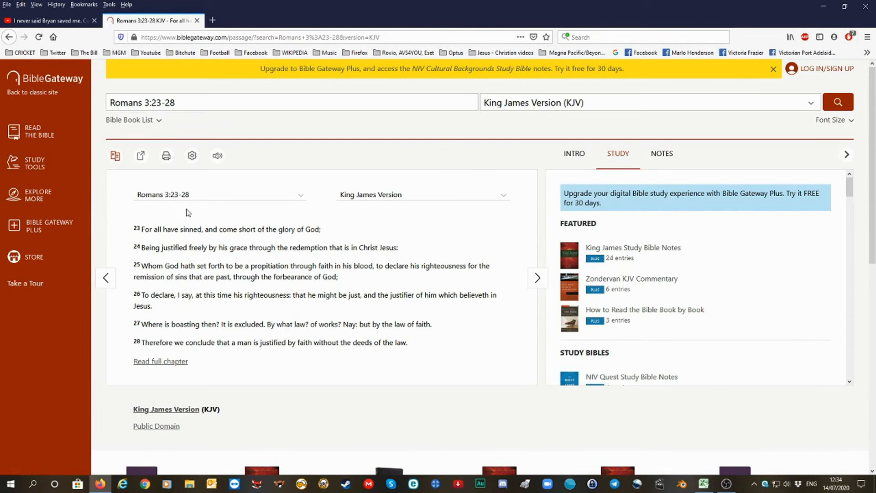
mouse_move(193, 217)
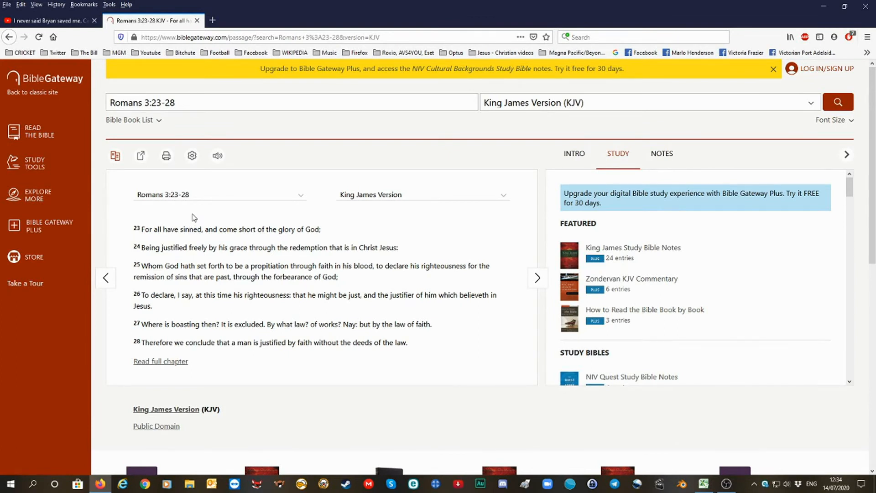
mouse_move(385, 311)
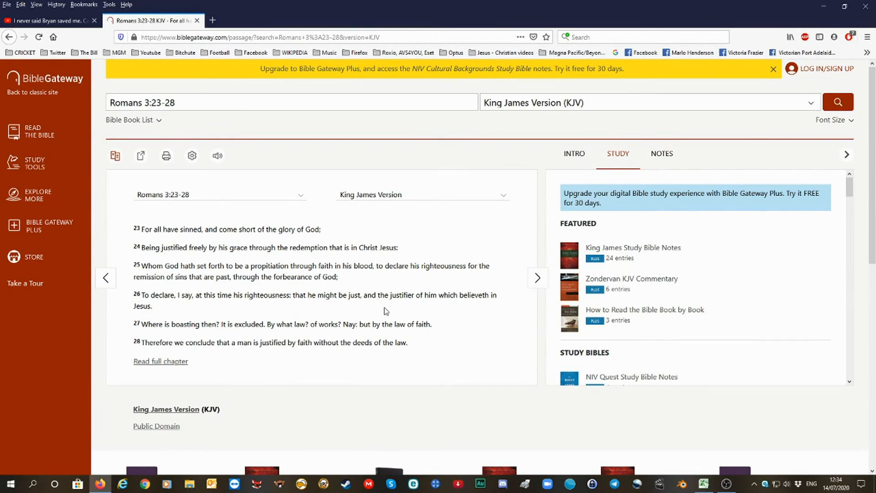
mouse_move(314, 295)
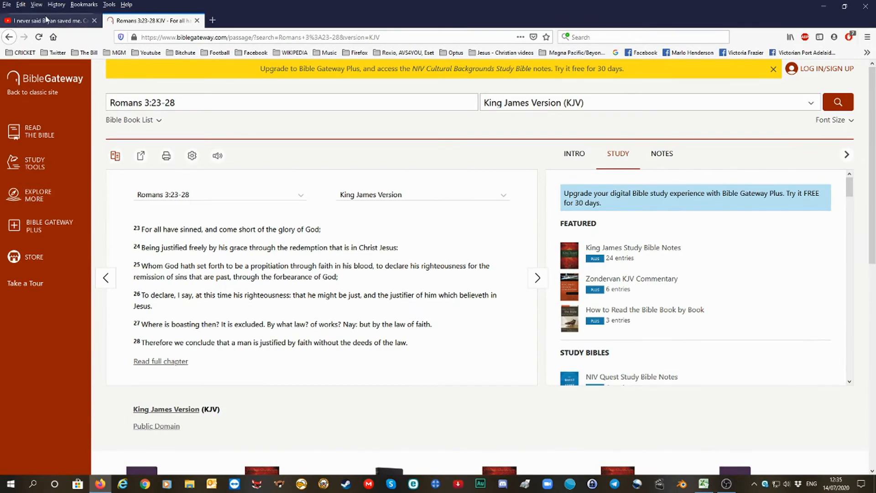
Switch back to the YouTube tab and scroll up to the finished video player.
click(50, 21)
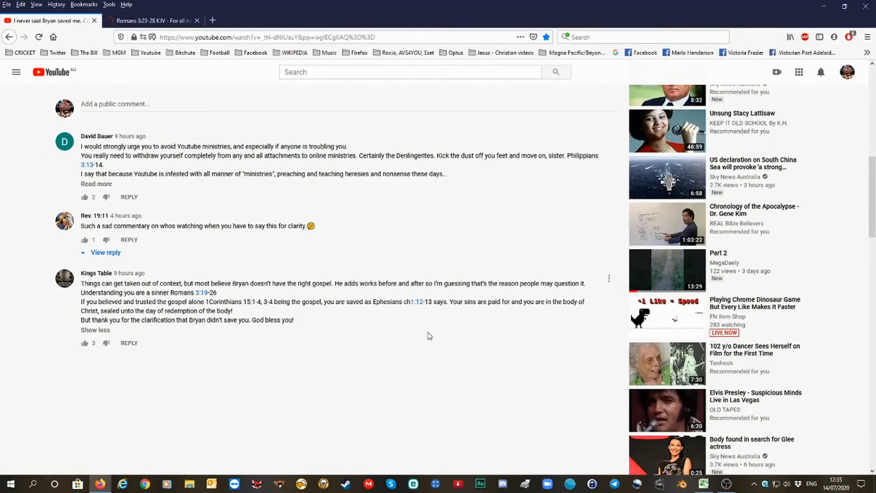
mouse_move(425, 280)
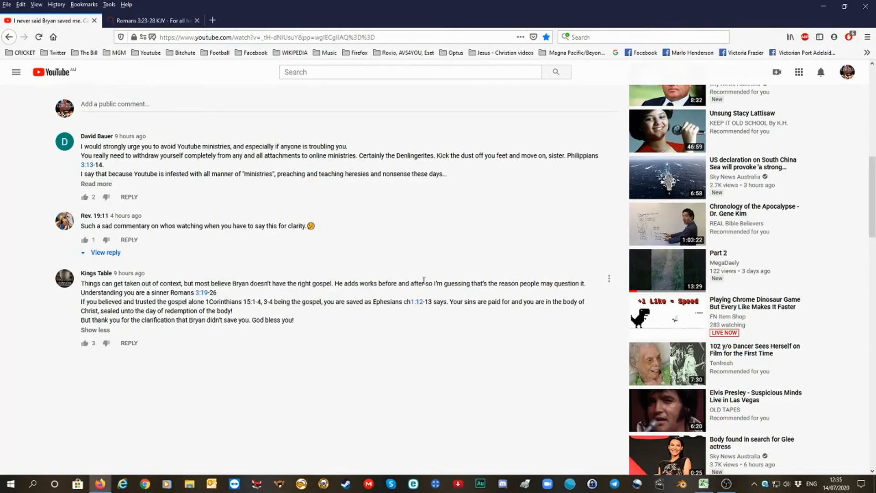
mouse_move(380, 293)
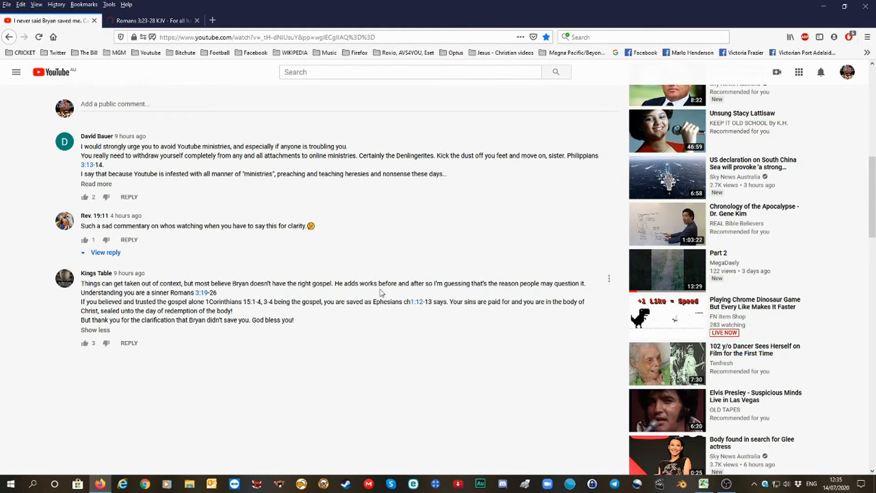
mouse_move(868, 258)
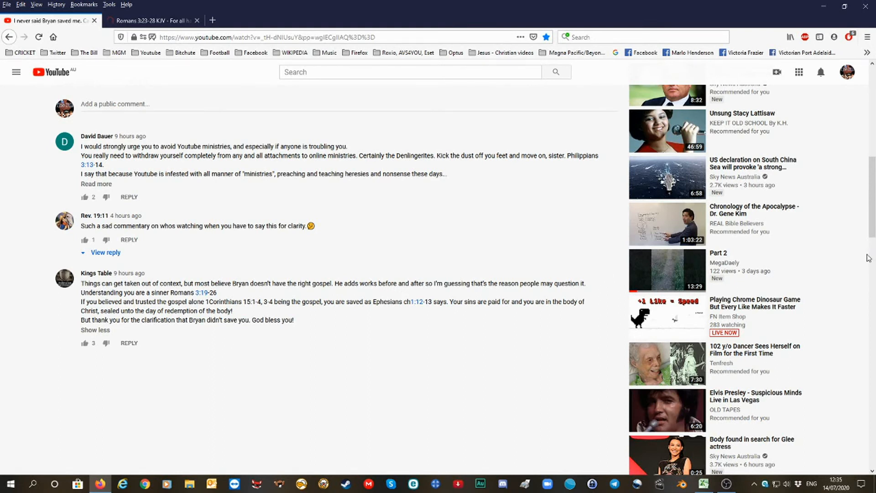
scroll(up, 3)
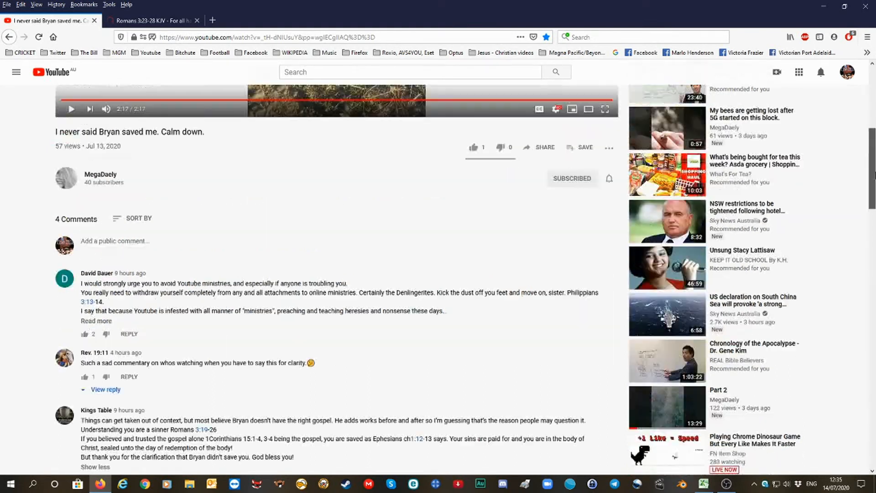
scroll(up, 3)
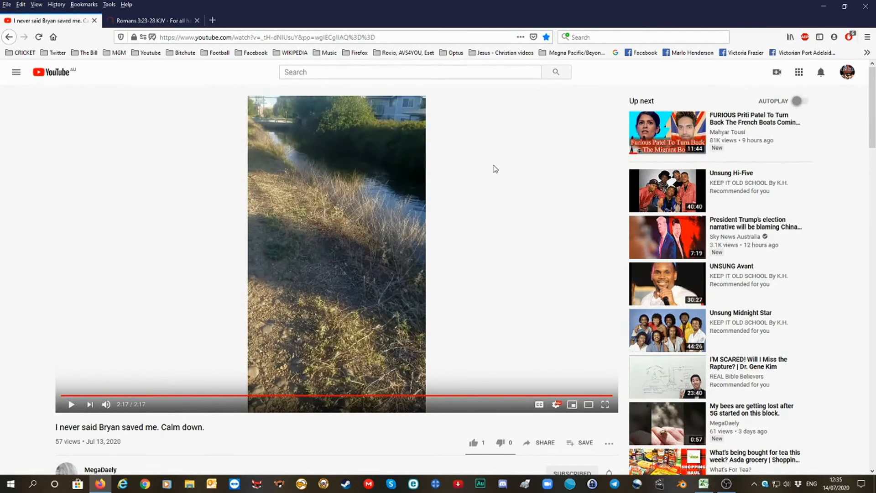